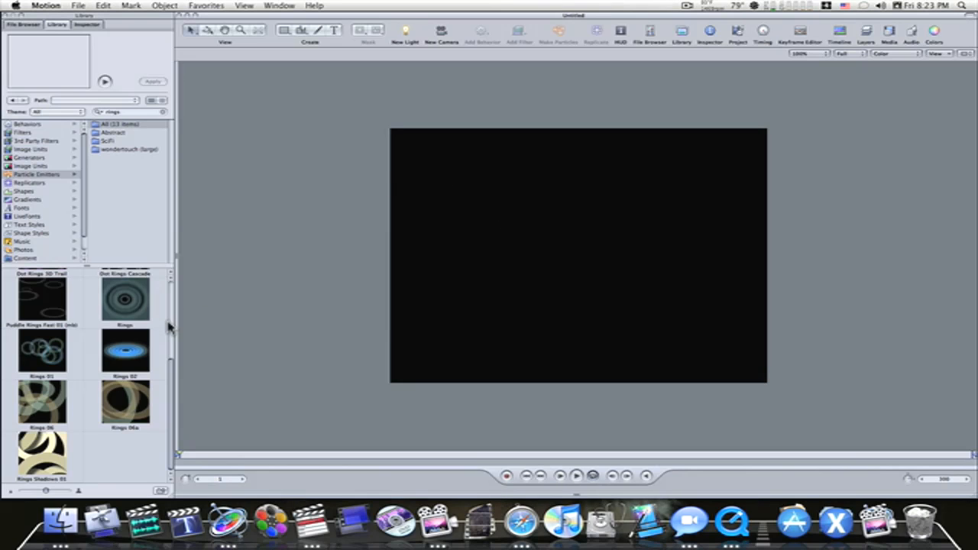
- Apply the blue Rings particle emitter preset from the Library and play back its animation
click(125, 351)
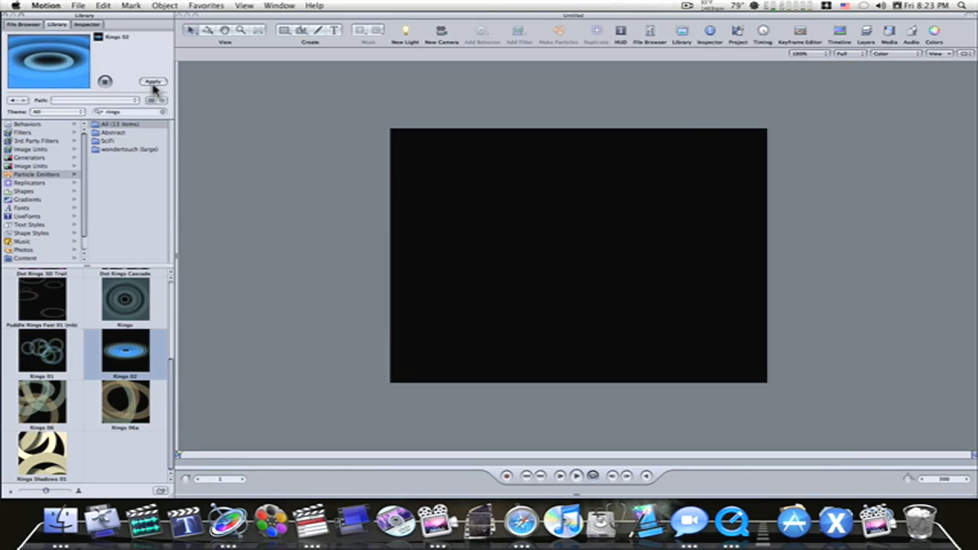
click(153, 82)
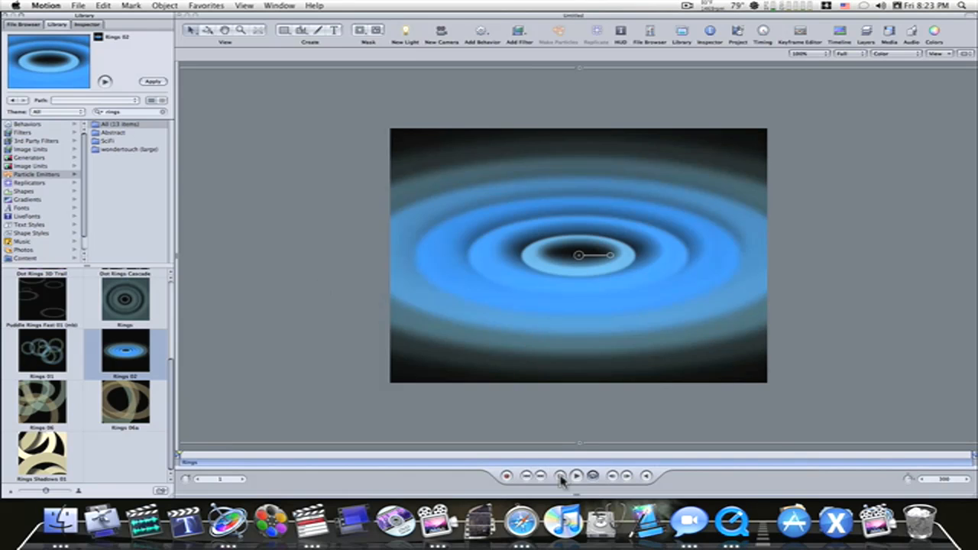
click(574, 477)
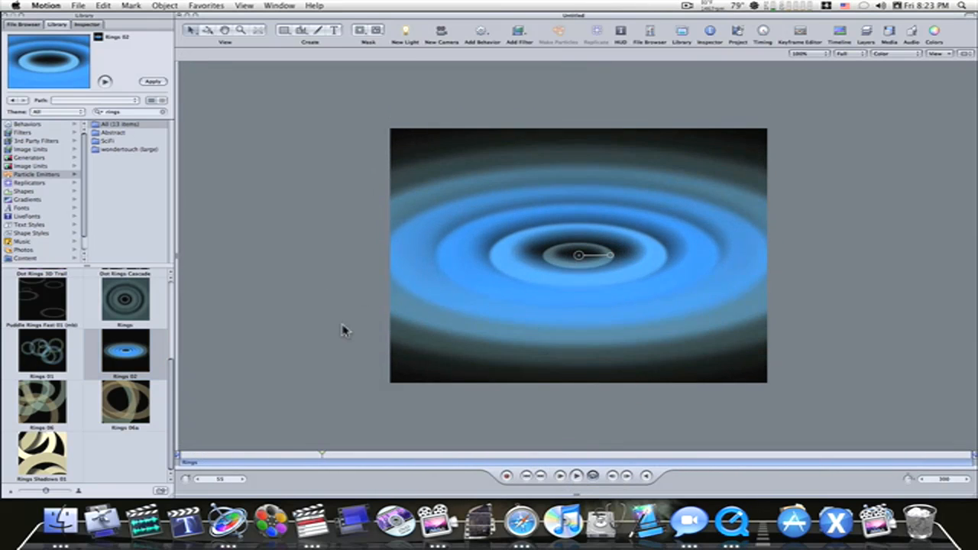
mouse_move(381, 257)
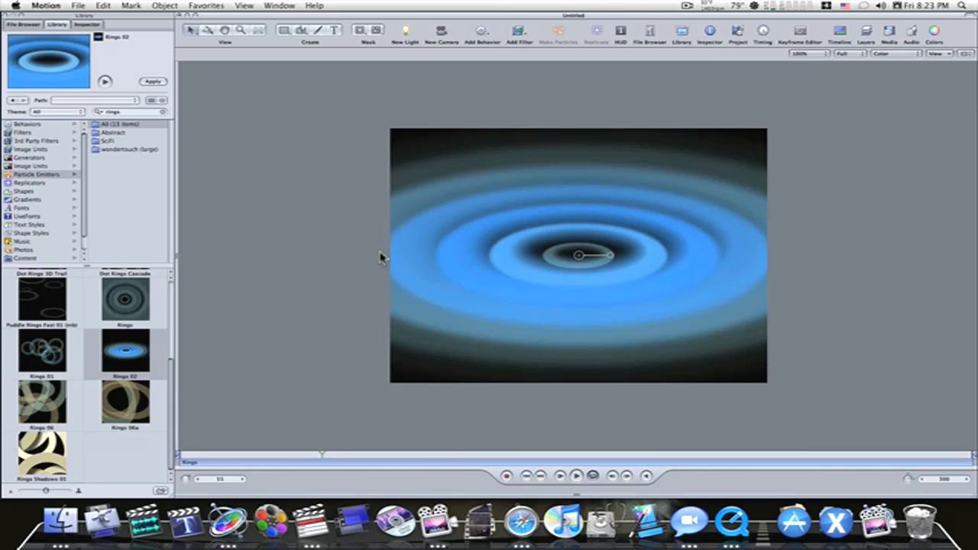
- Save the rings project as a file on the Desktop via Save As
click(77, 6)
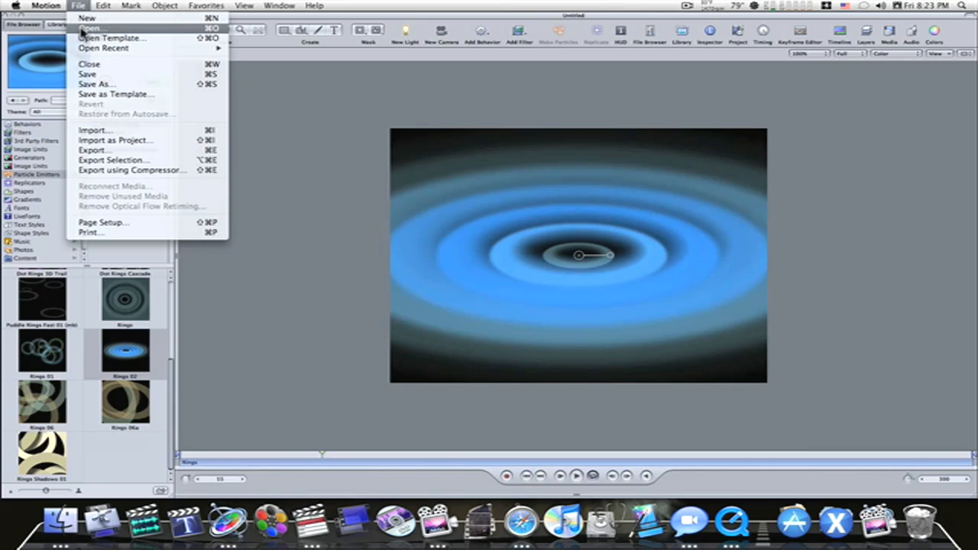
click(95, 83)
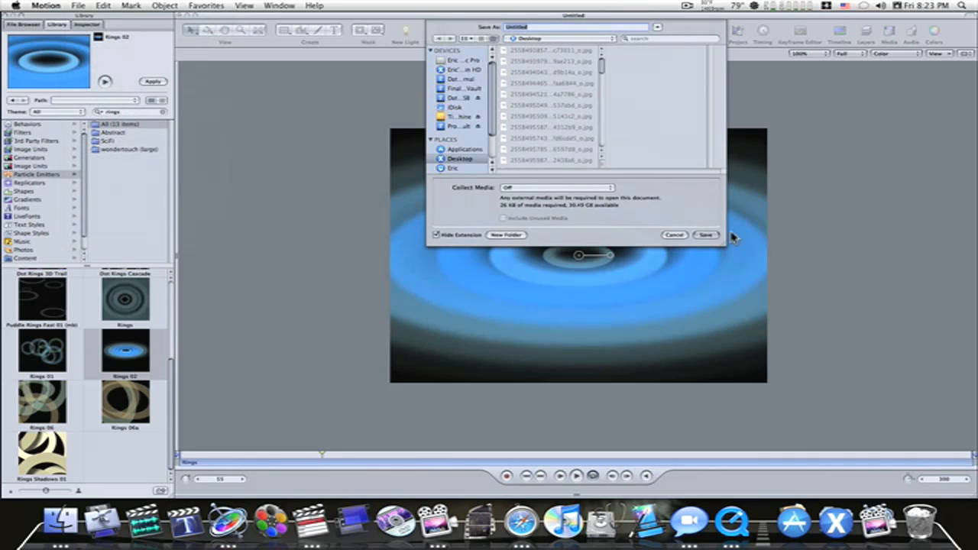
click(704, 235)
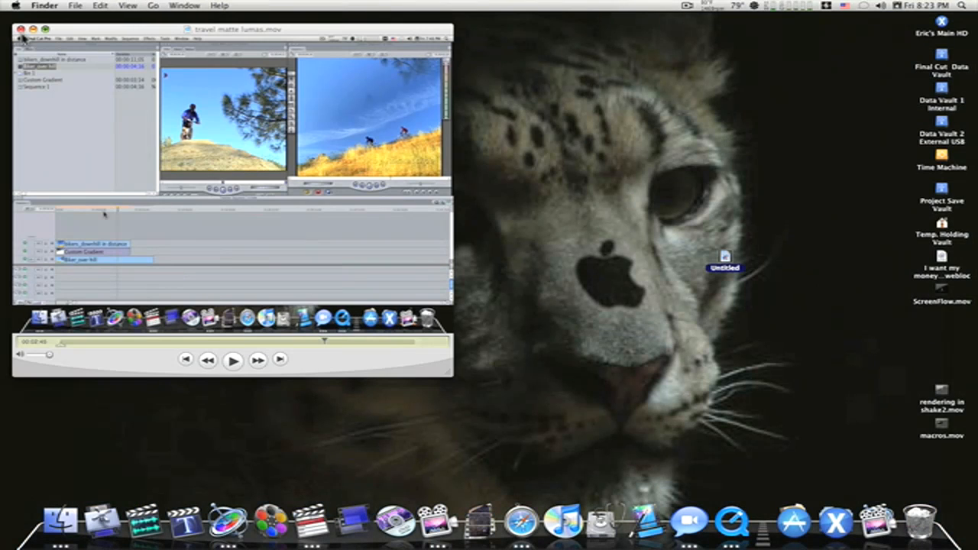
- Hide Final Cut Pro, move the Untitled file lower on the desktop, then drag it toward the timeline
click(12, 29)
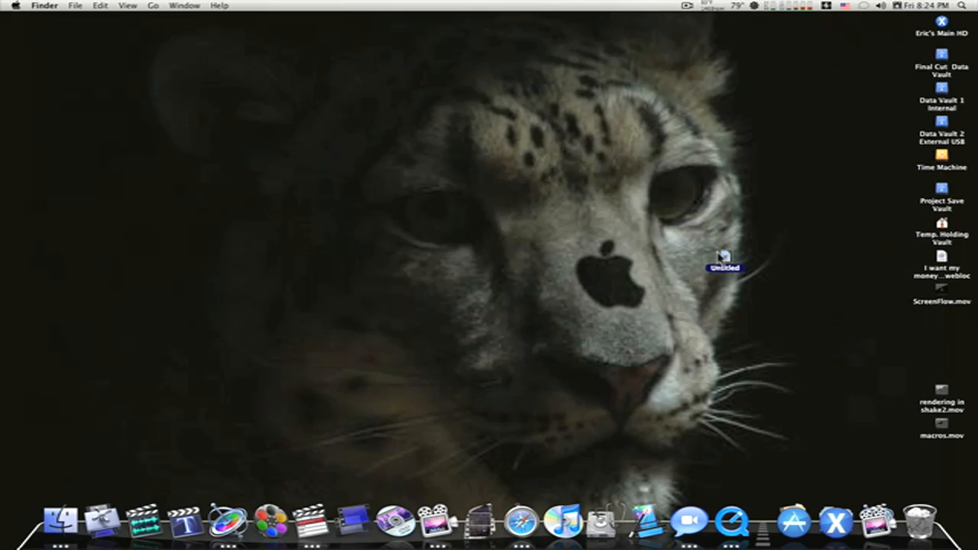
drag(721, 263, 939, 323)
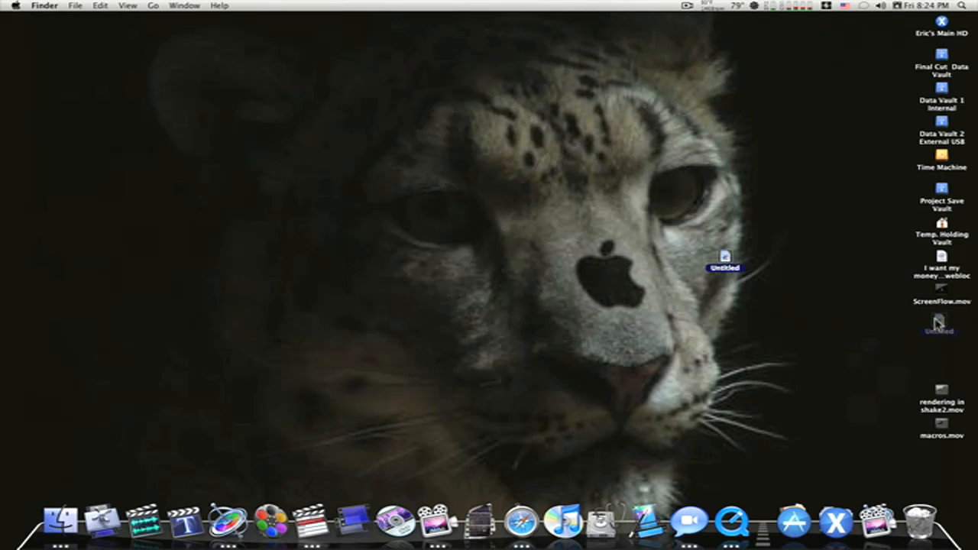
drag(724, 259, 940, 324)
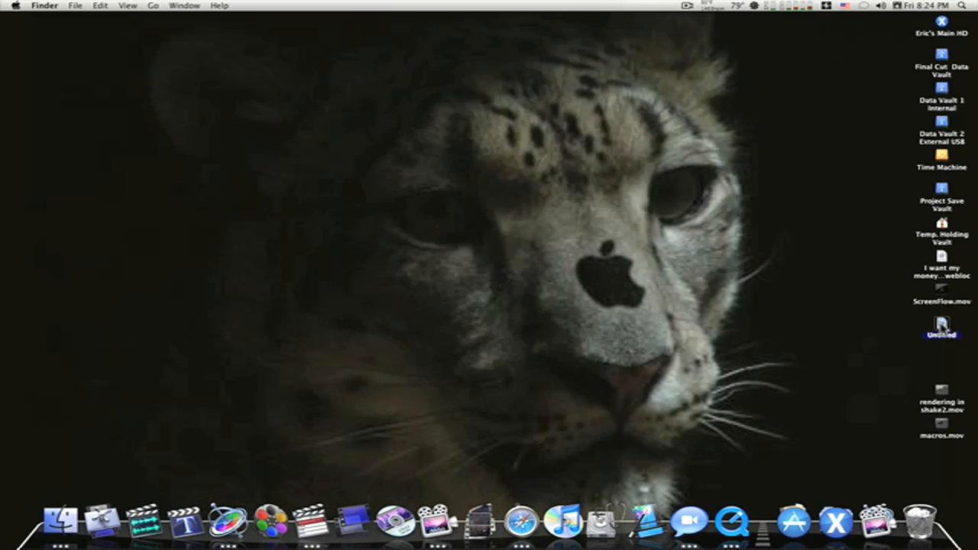
drag(941, 328, 507, 293)
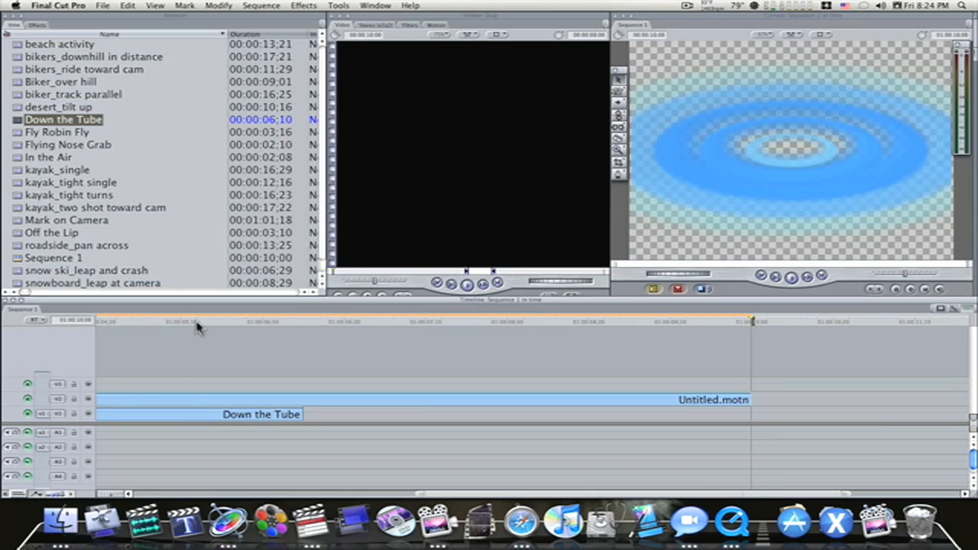
- Park the playhead near the start of the sequence over the Untitled.motn clip
click(198, 320)
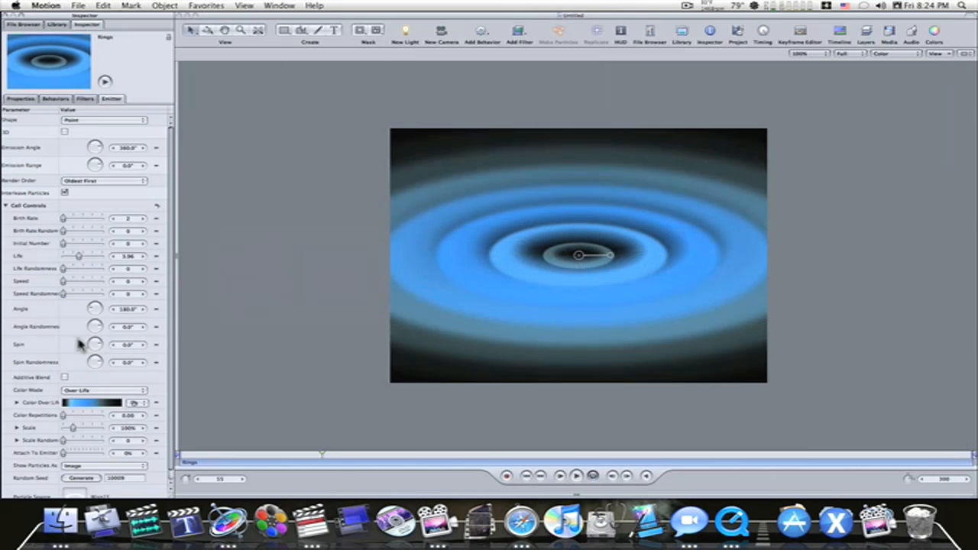
- Recolour the rings emitter with the Rainbow gradient preset in the Inspector
click(144, 403)
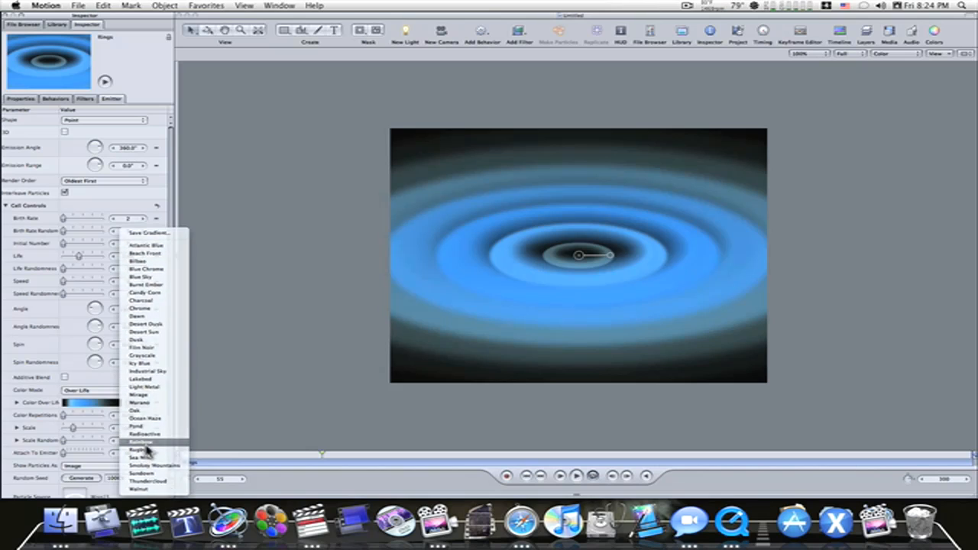
click(142, 442)
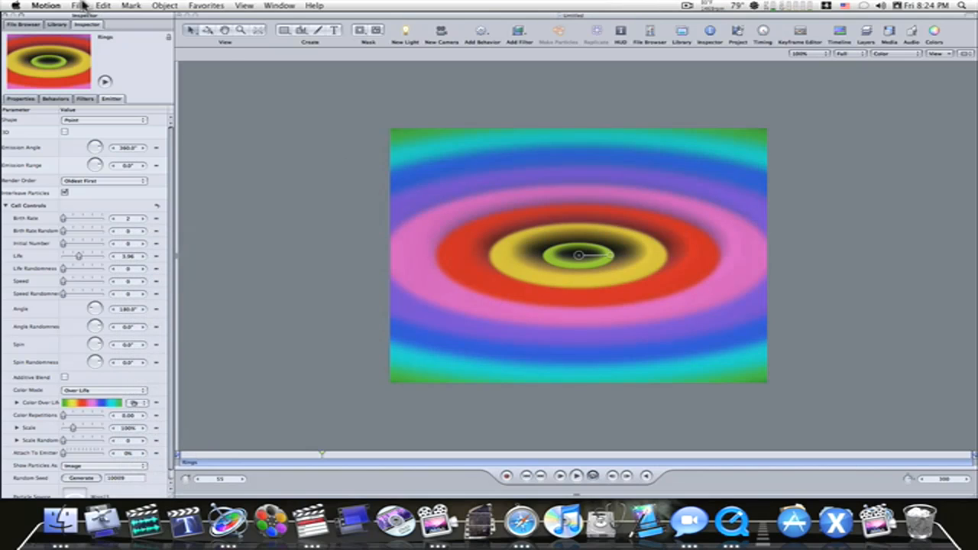
mouse_move(451, 177)
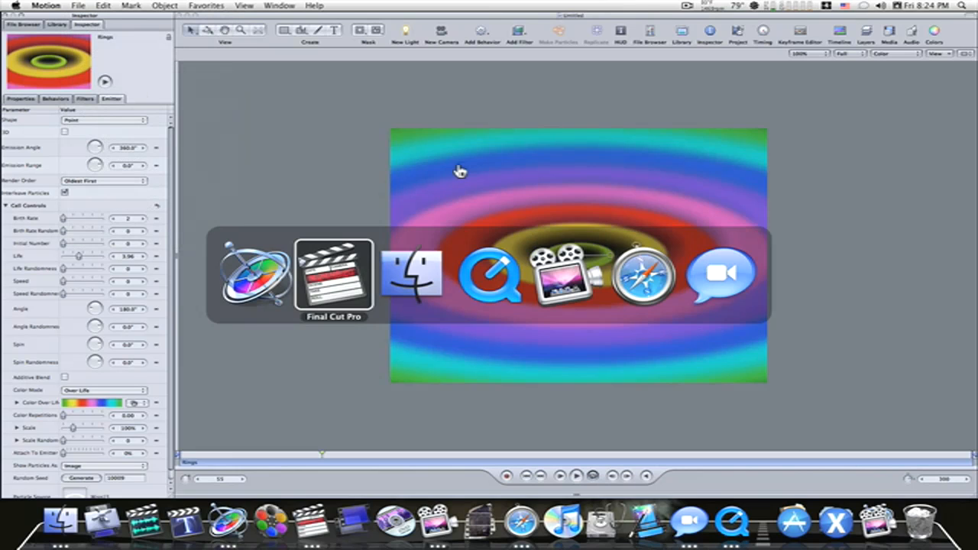
- Return to Final Cut Pro, where the canvas shows the rainbow rings over Down the Tube
click(334, 275)
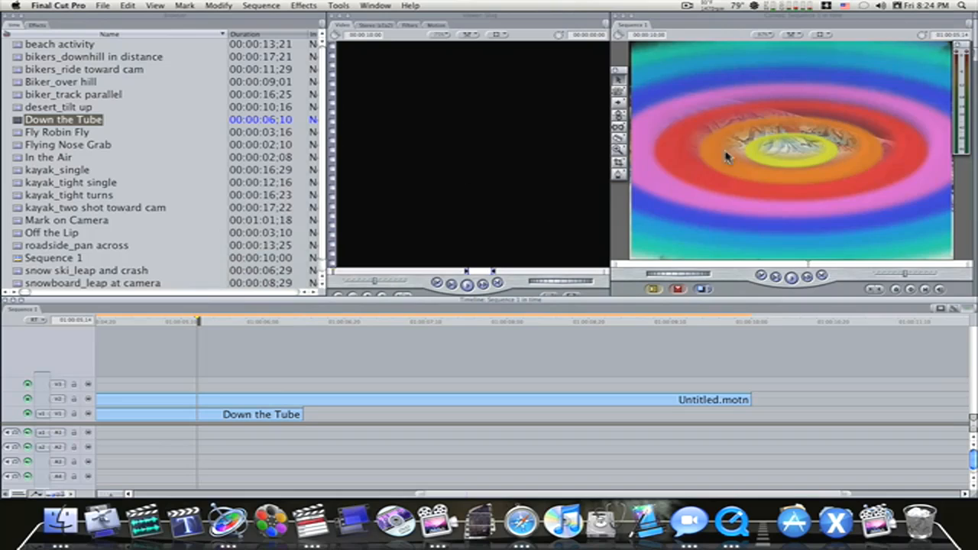
mouse_move(641, 155)
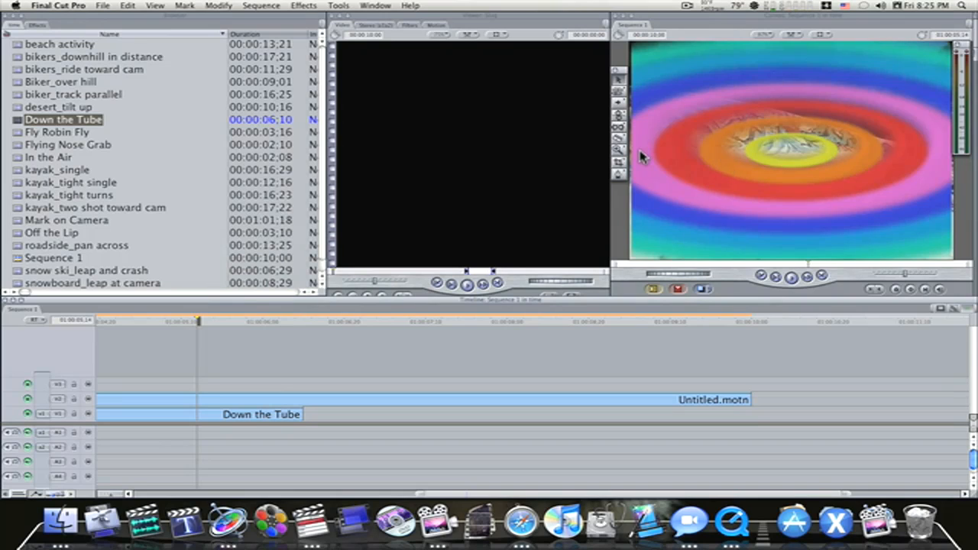
mouse_move(350, 334)
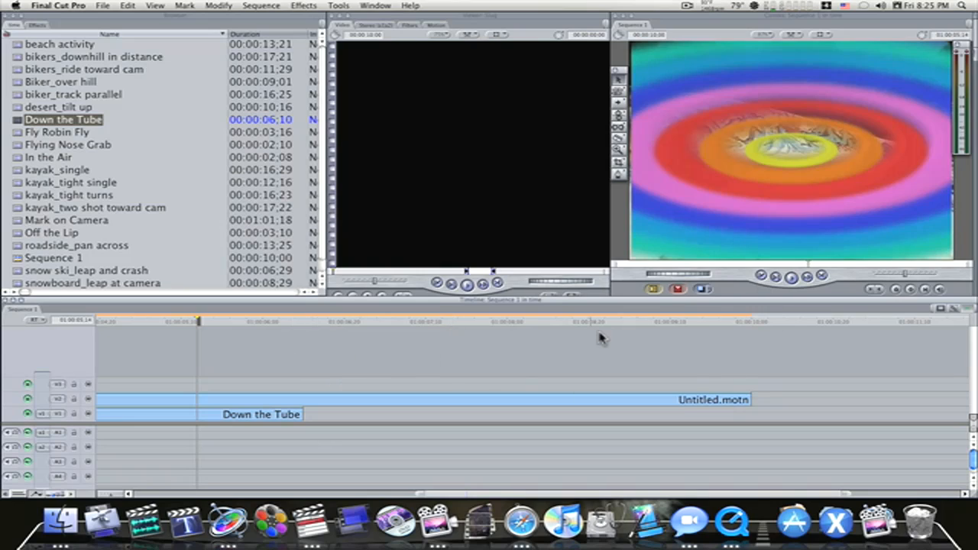
mouse_move(354, 361)
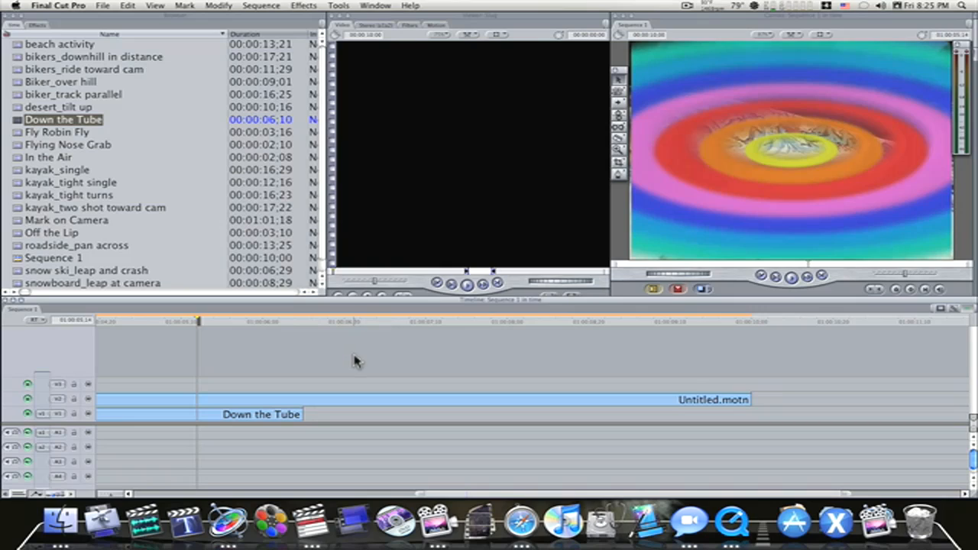
mouse_move(523, 318)
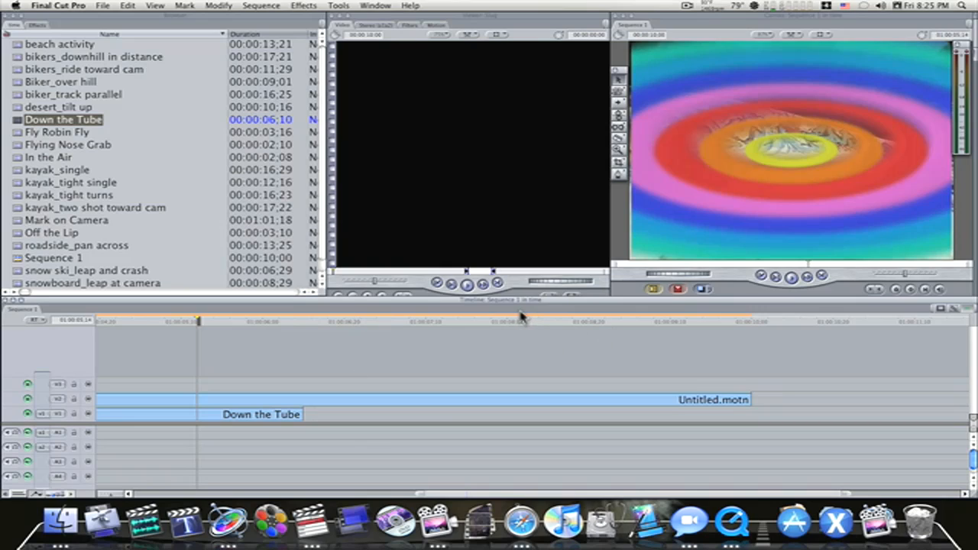